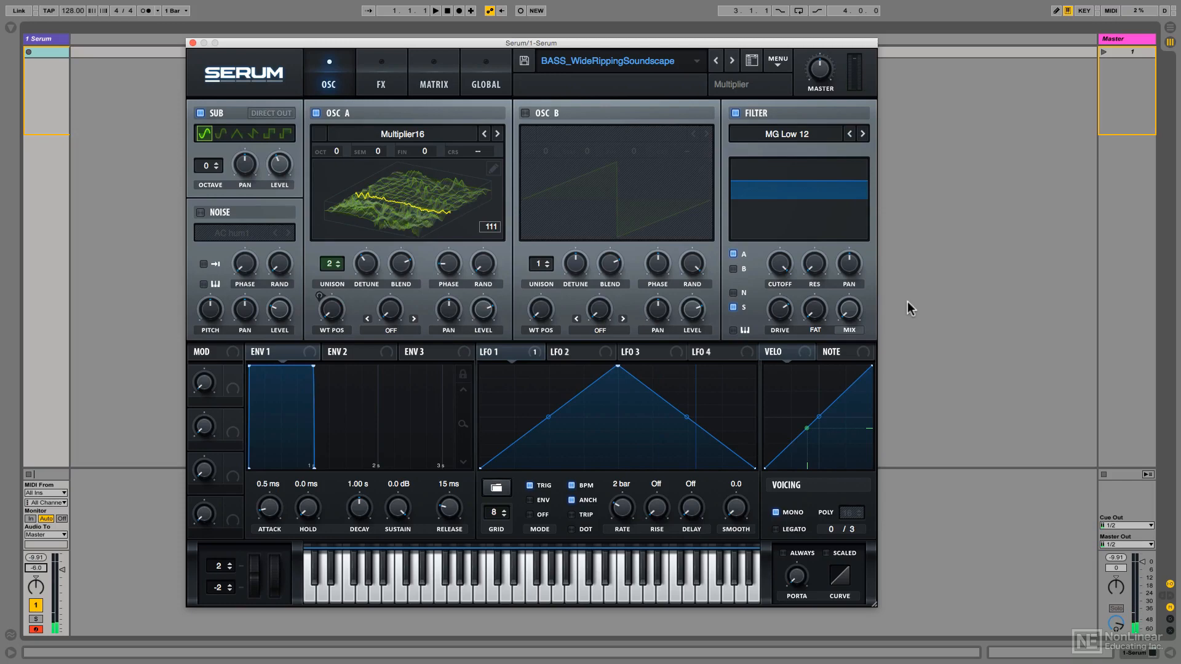
mouse_move(652, 203)
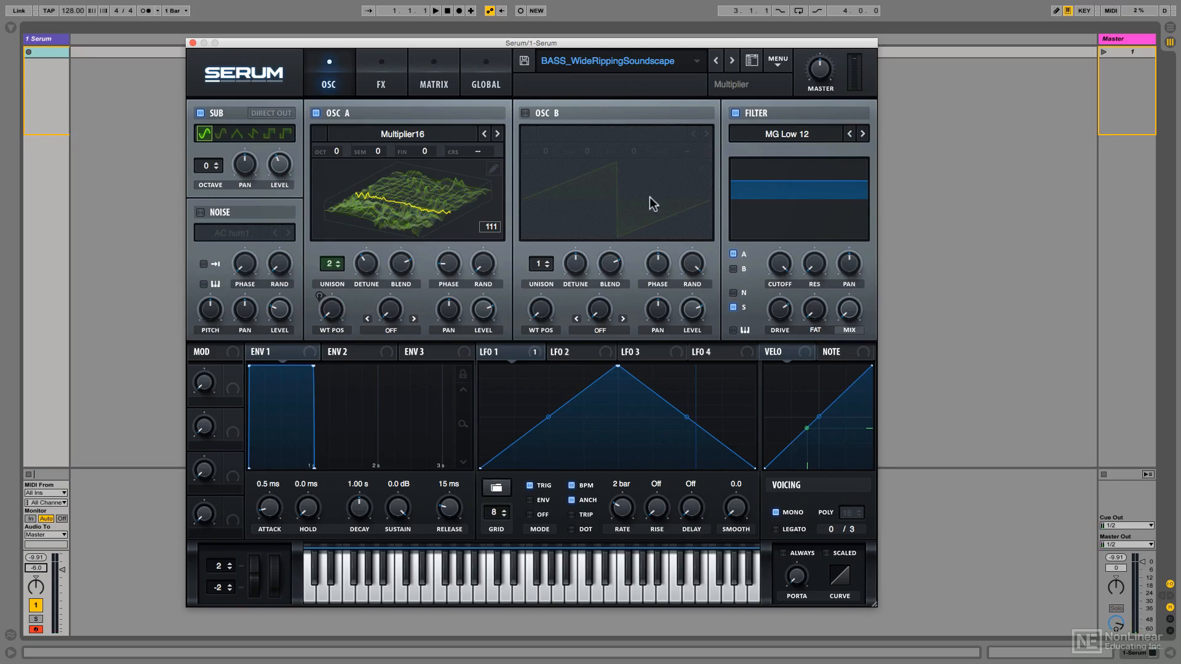
Disable the Reverb effect on BASS_WideRippingSoundscape to hear the dry sound
left_click(380, 74)
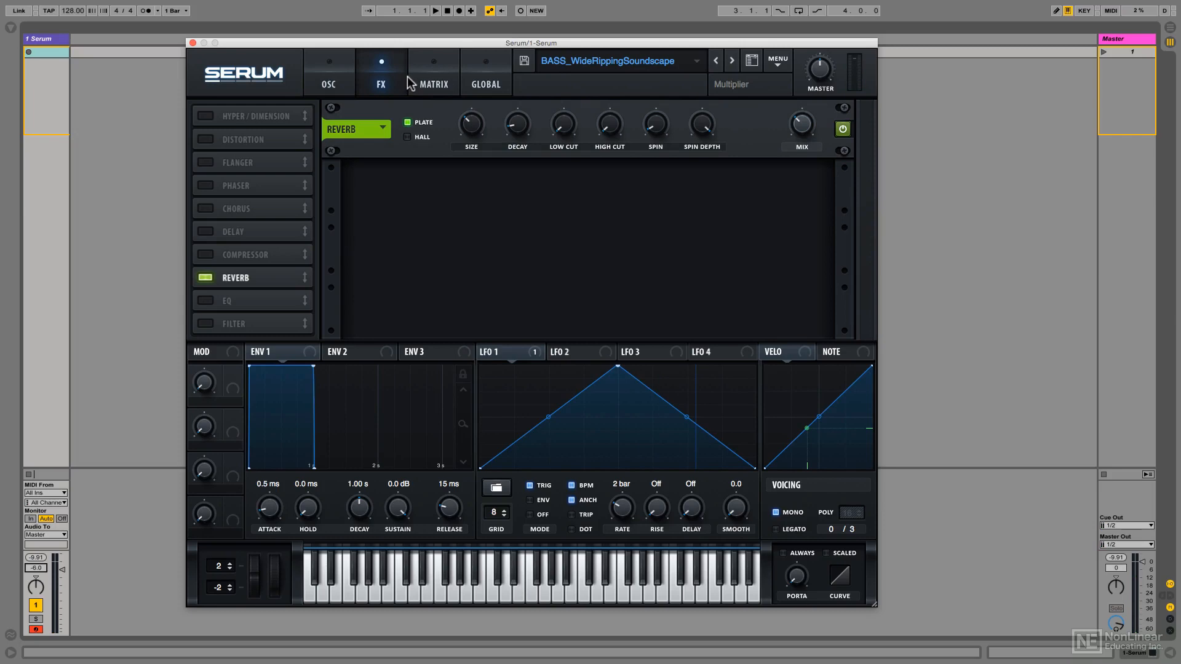
mouse_move(552, 177)
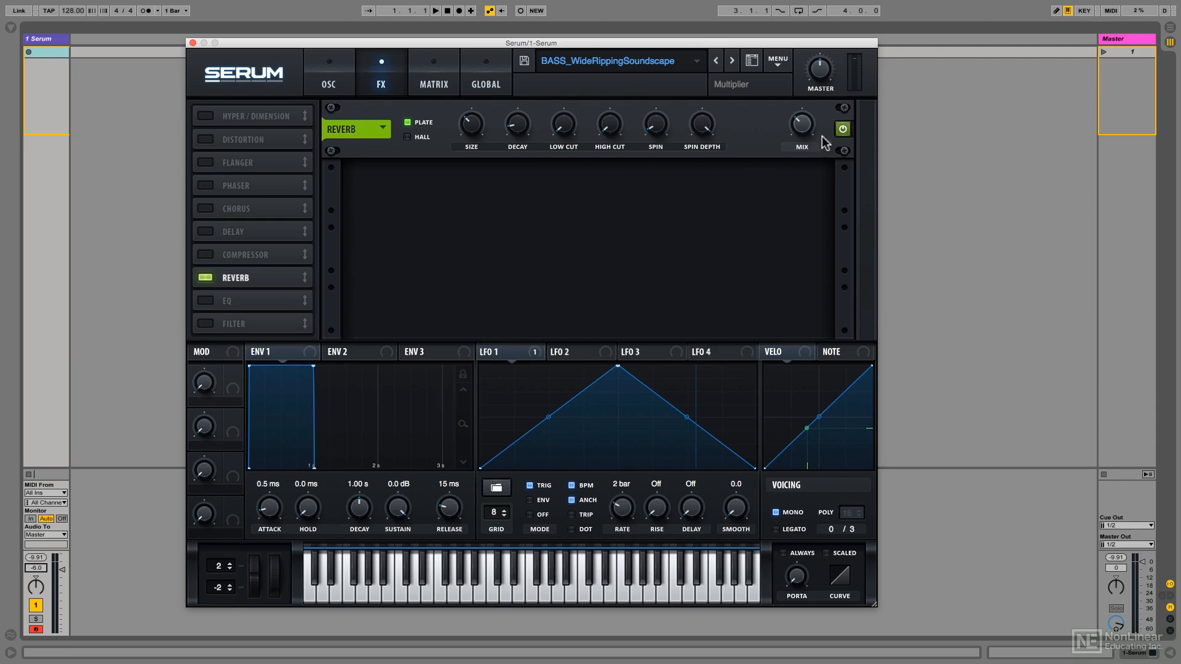
left_click(842, 128)
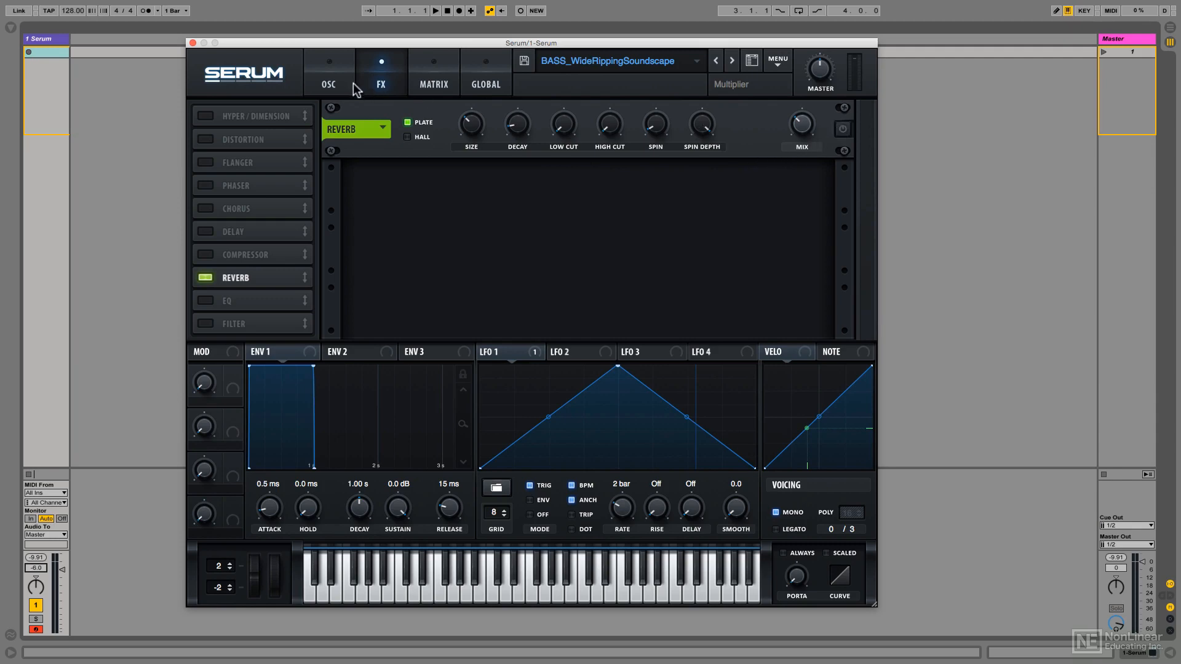
left_click(327, 71)
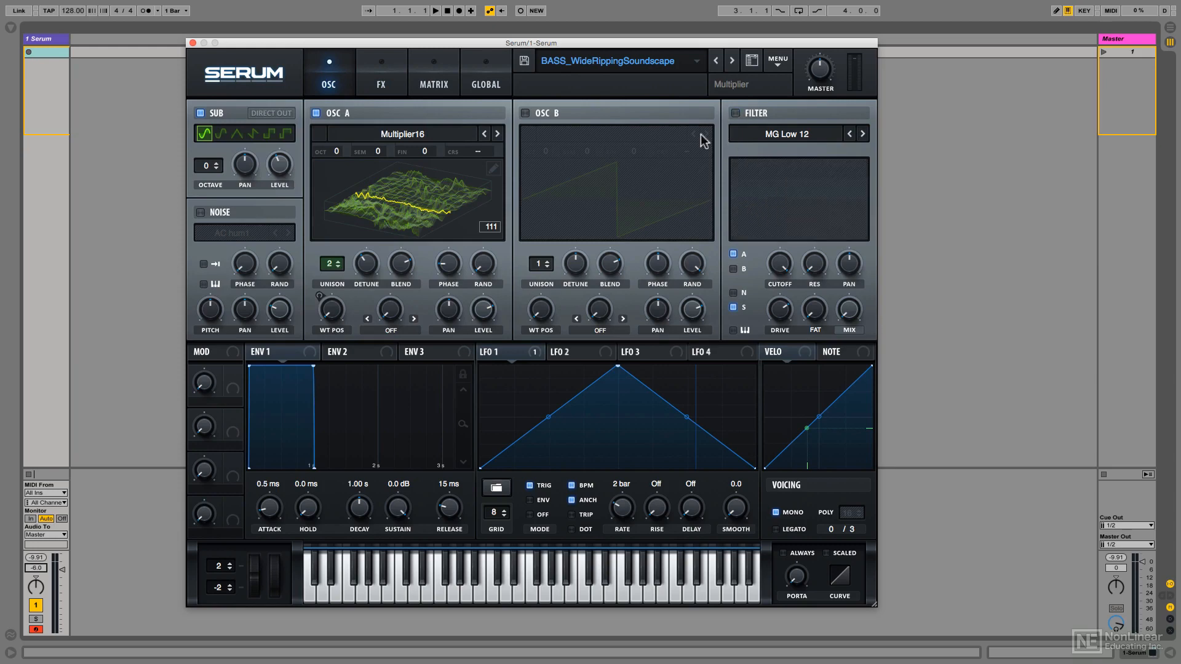
Set OSC A unison to 1 voice and turn the sub oscillator off
left_click(327, 263)
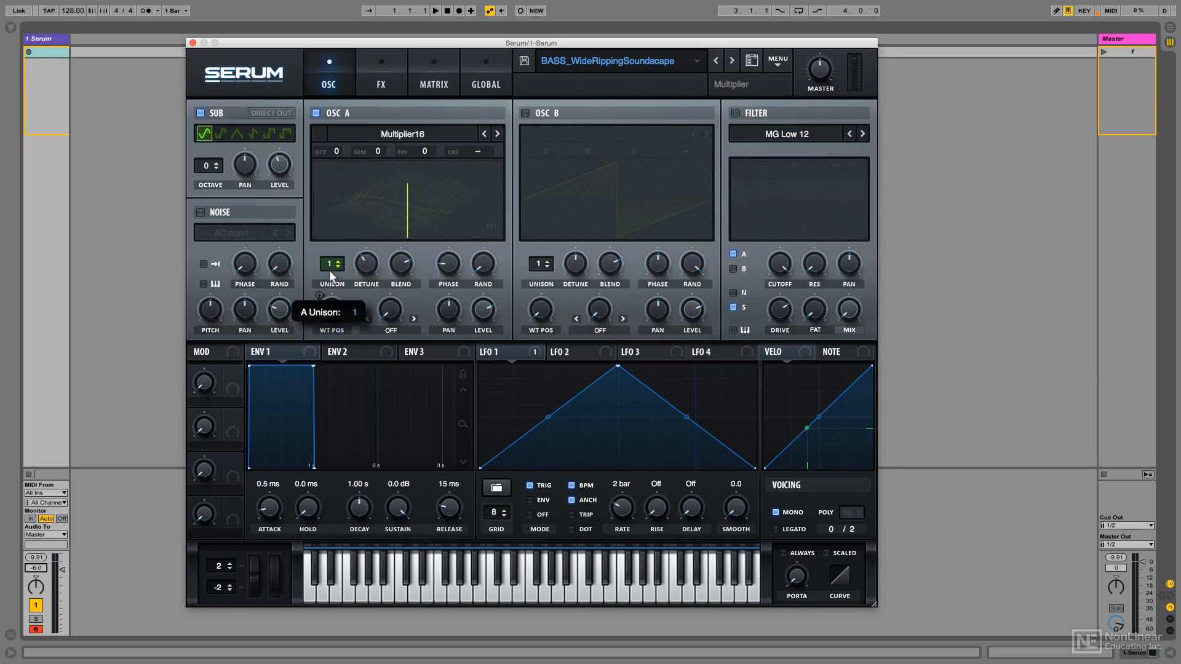
left_click(199, 113)
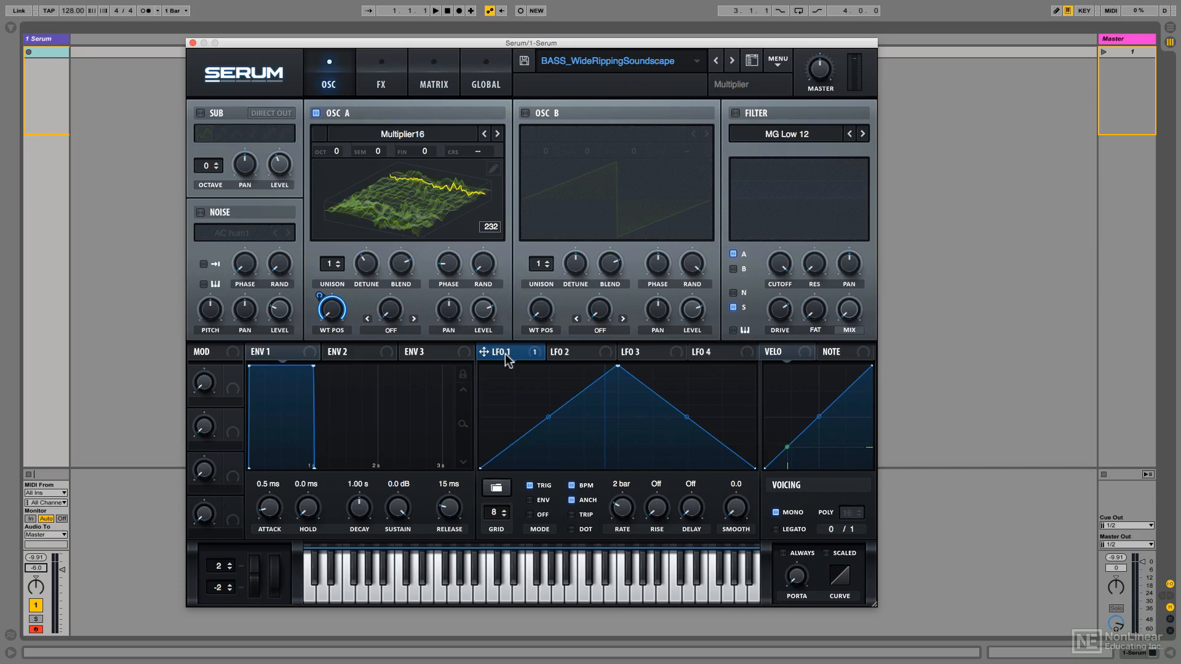
Remove LFO 1's destinations and route ENV 2 (3.45 s attack, 5.98 s decay, zero sustain) to OSC A wavetable position
right_click(503, 352)
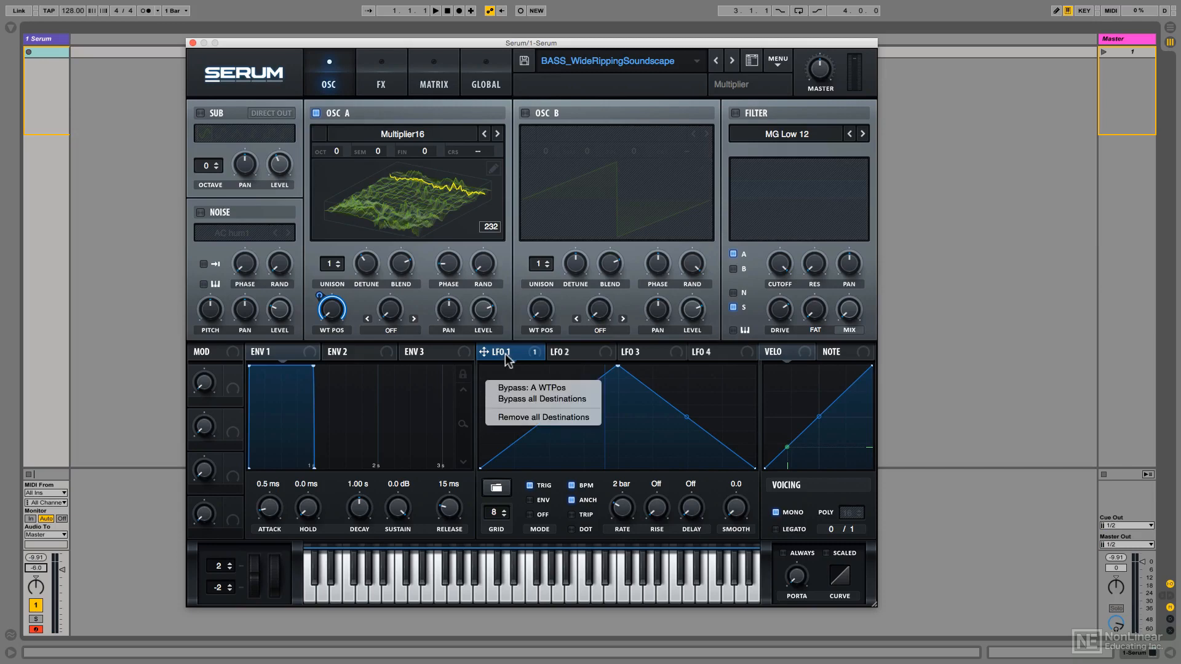
left_click(538, 417)
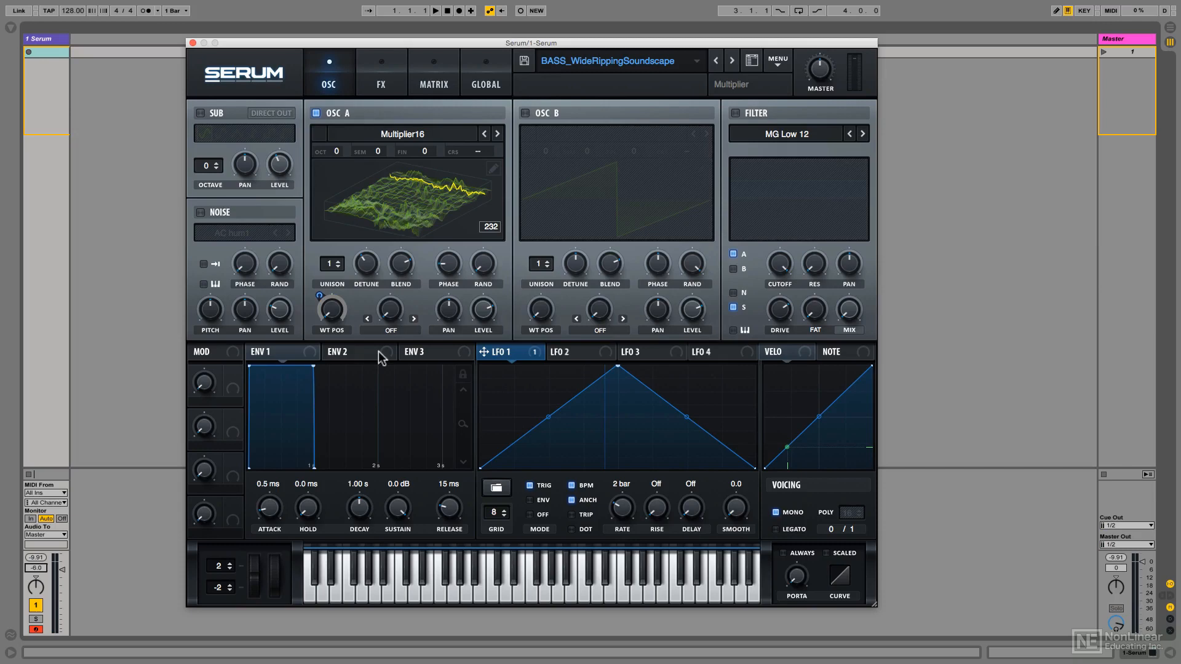
left_click(337, 352)
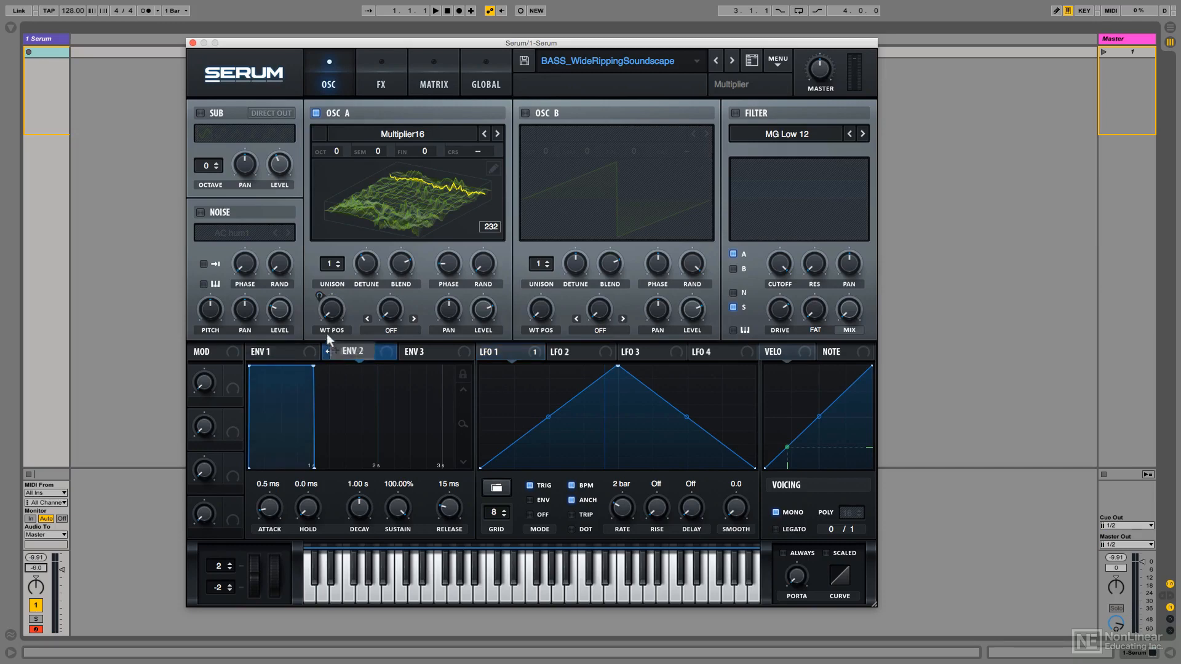
left_click(329, 310)
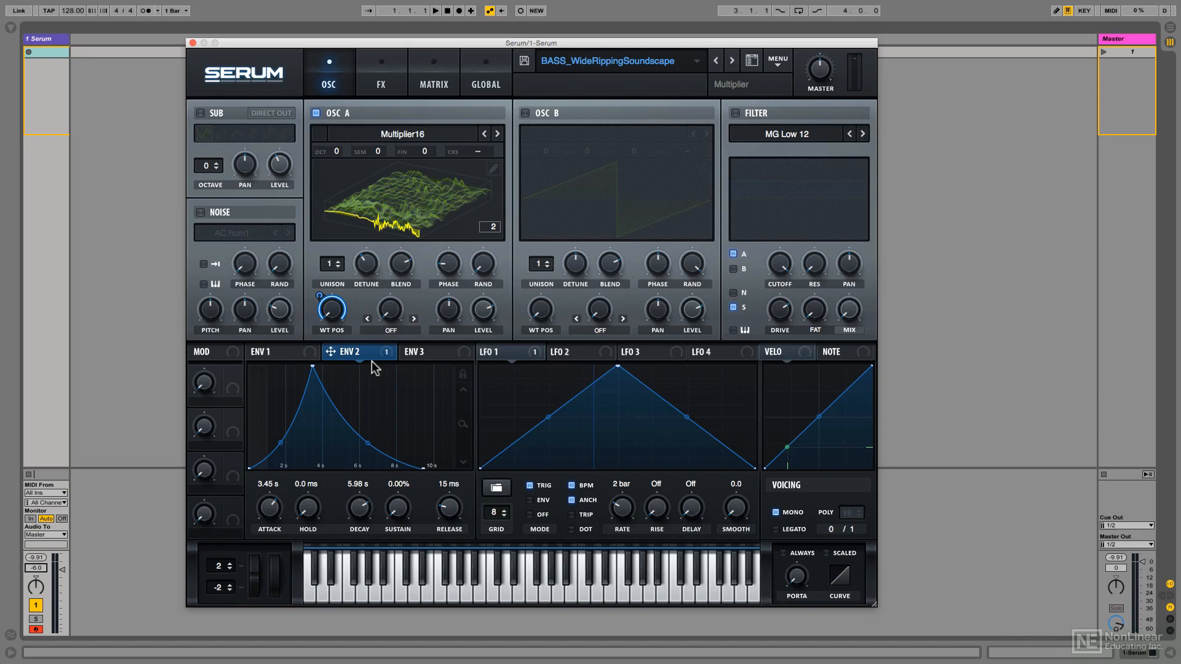
right_click(369, 369)
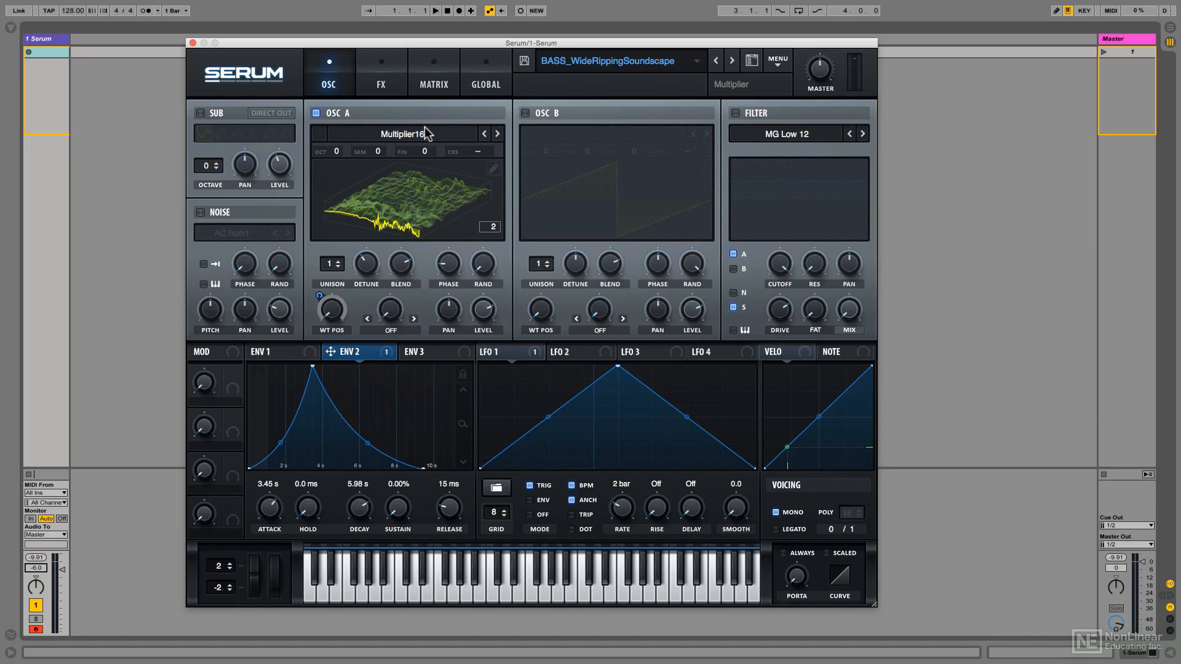
left_click(485, 72)
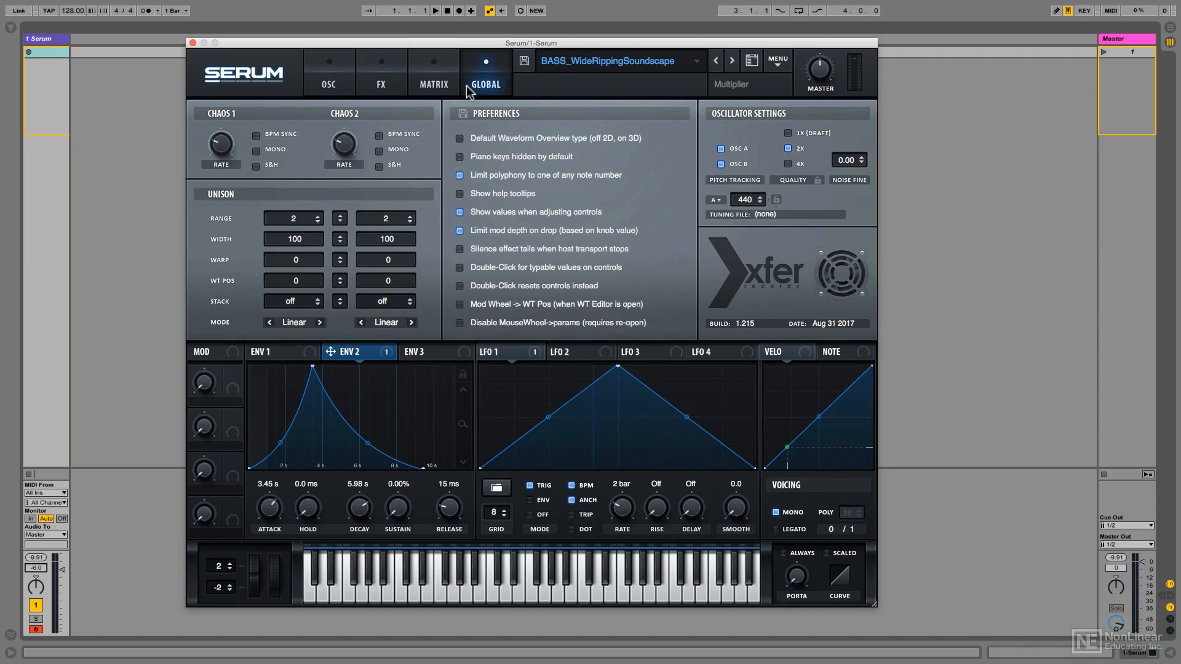
mouse_move(458, 109)
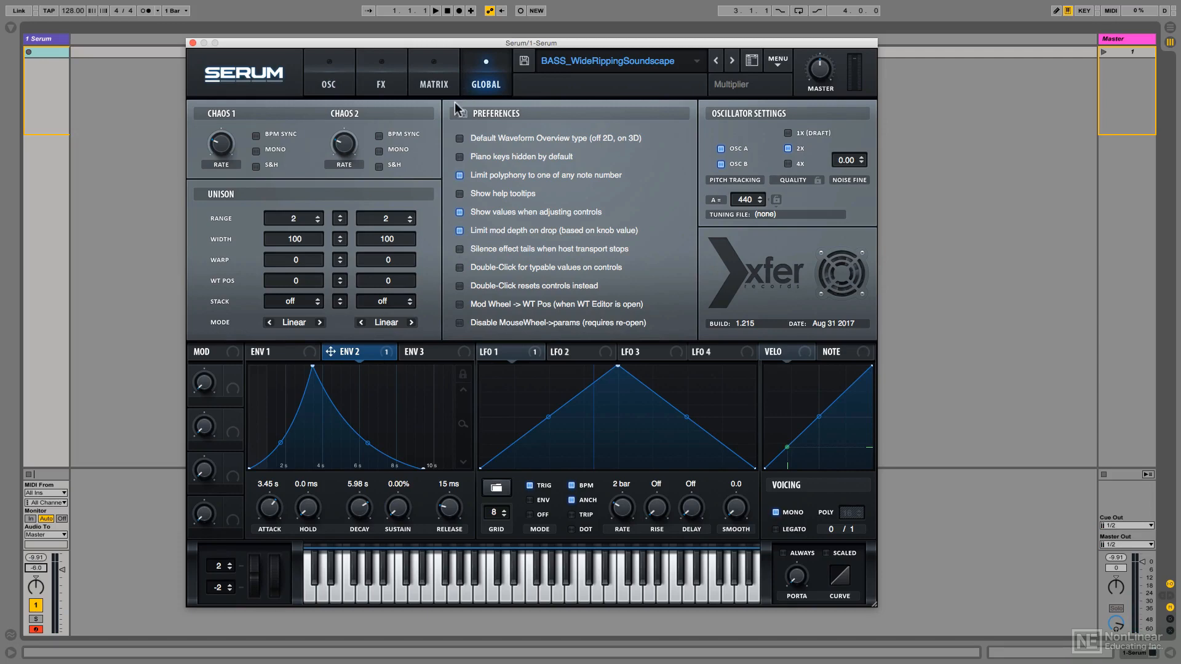
mouse_move(461, 312)
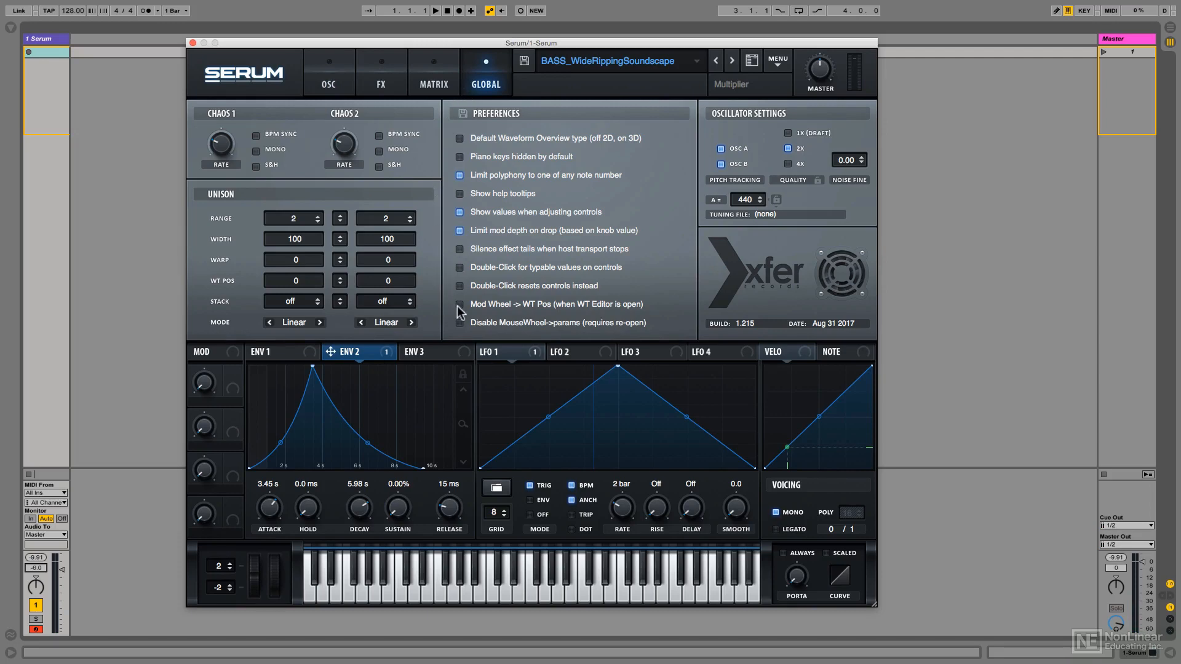
Enable 'Mod Wheel -> WT Pos (when WT Editor is open)' and enter OSC A's wavetable editor
left_click(459, 304)
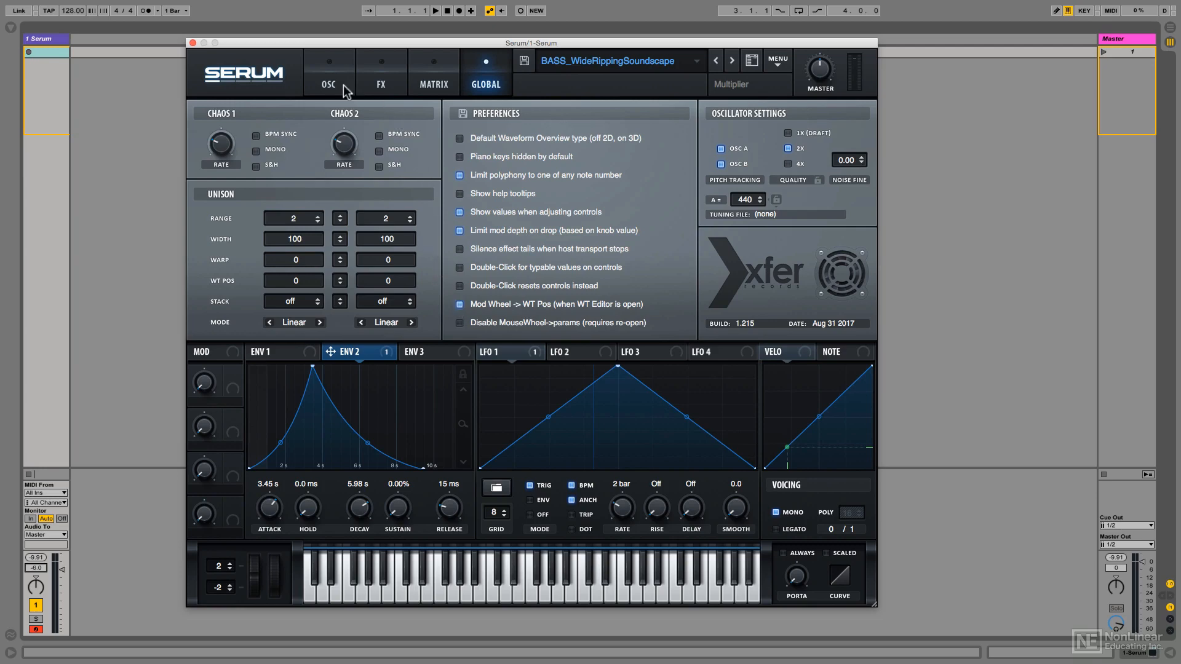
left_click(327, 72)
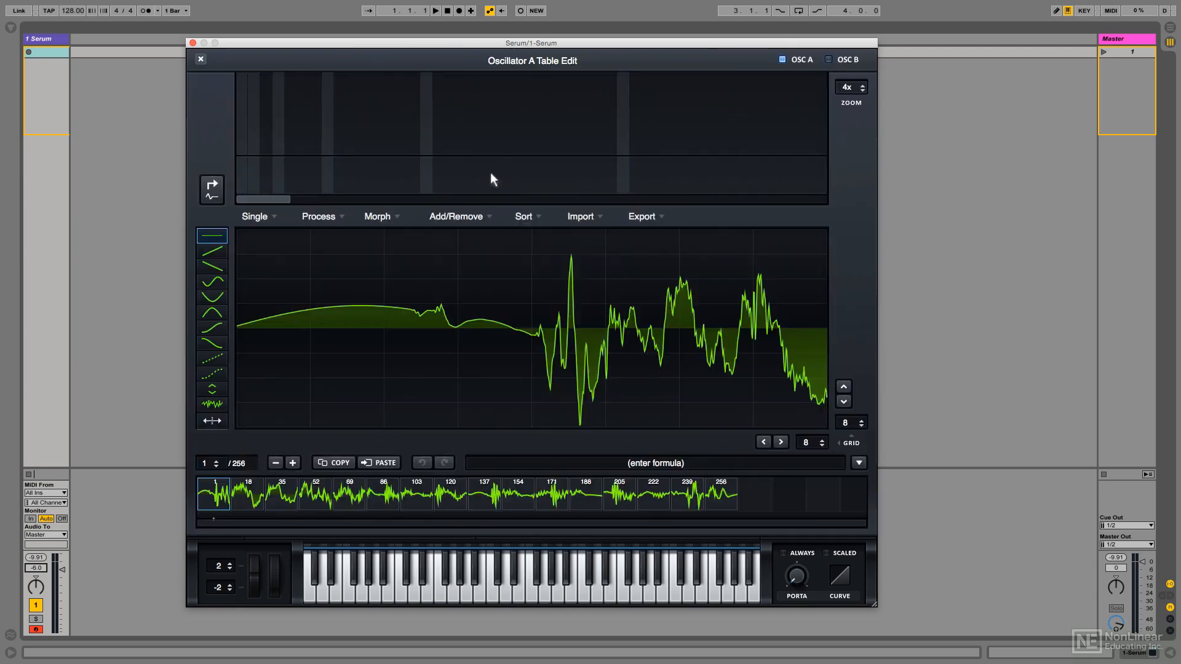
Scrub OSC A's wavetable frames with the mod wheel, then leave the table editor
left_click(585, 495)
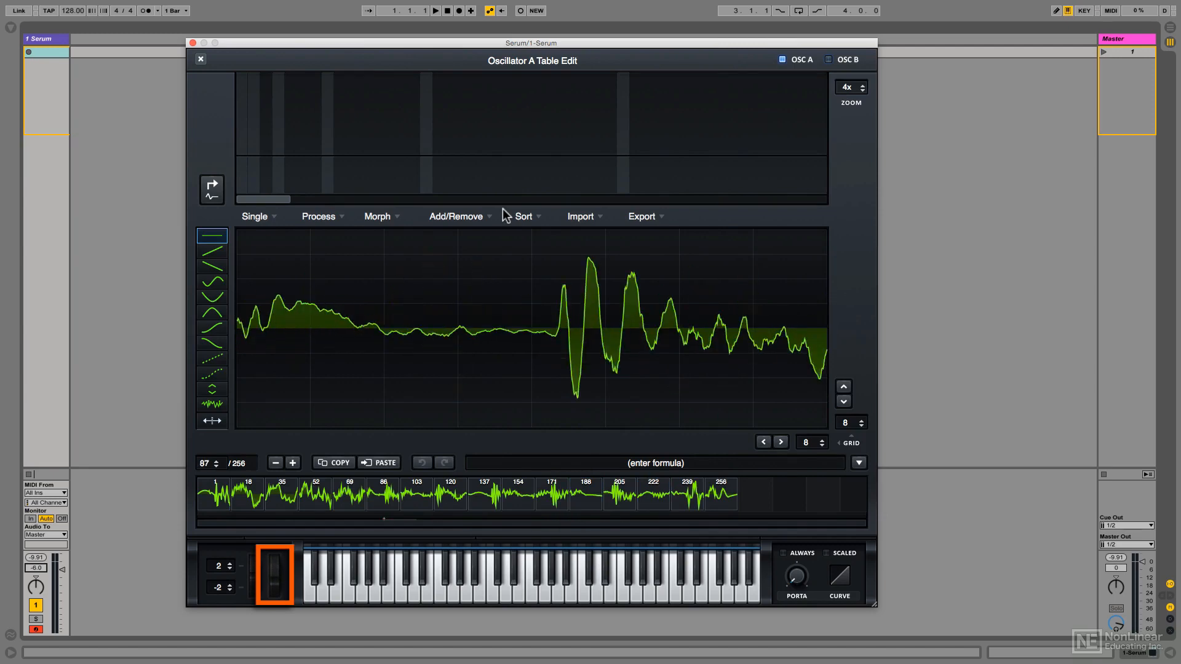
left_click(652, 494)
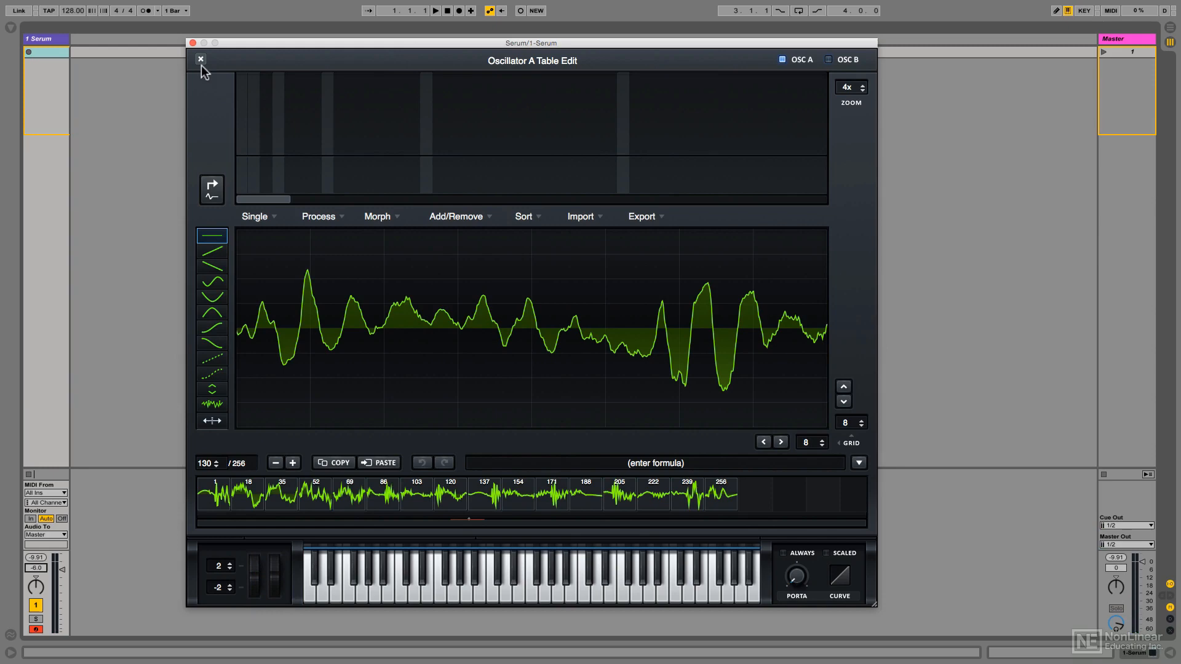
left_click(200, 59)
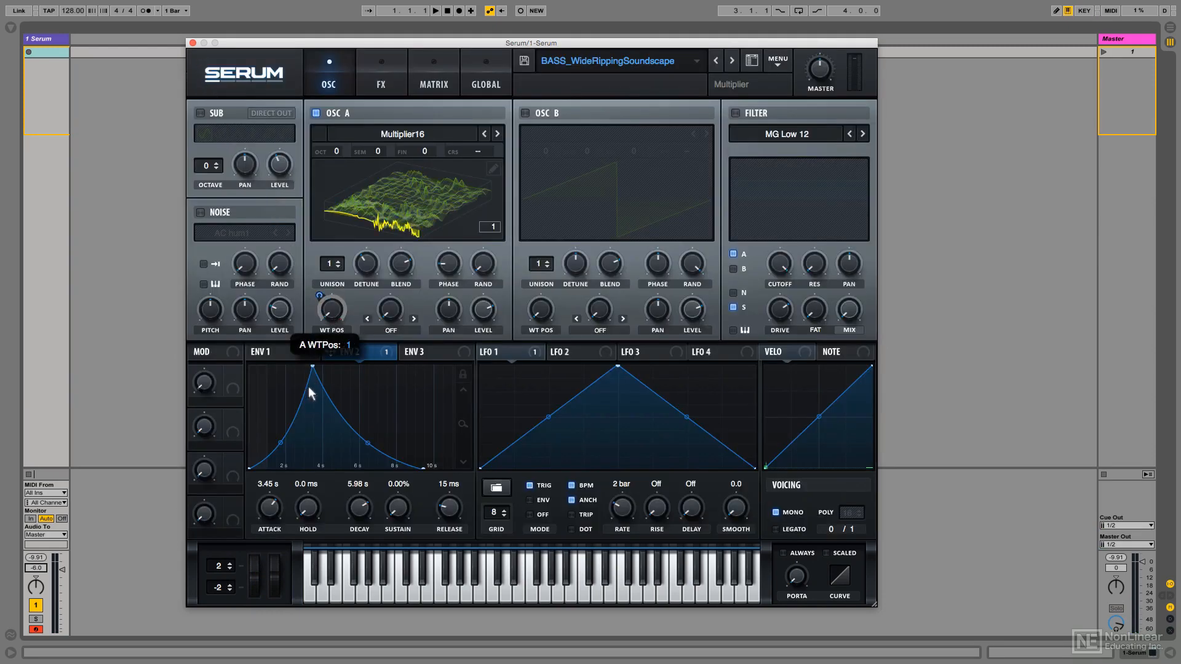
Route LFO 1 to WT POS at 1/8 rate, then load the 'horn staccato simple' preset
right_click(501, 352)
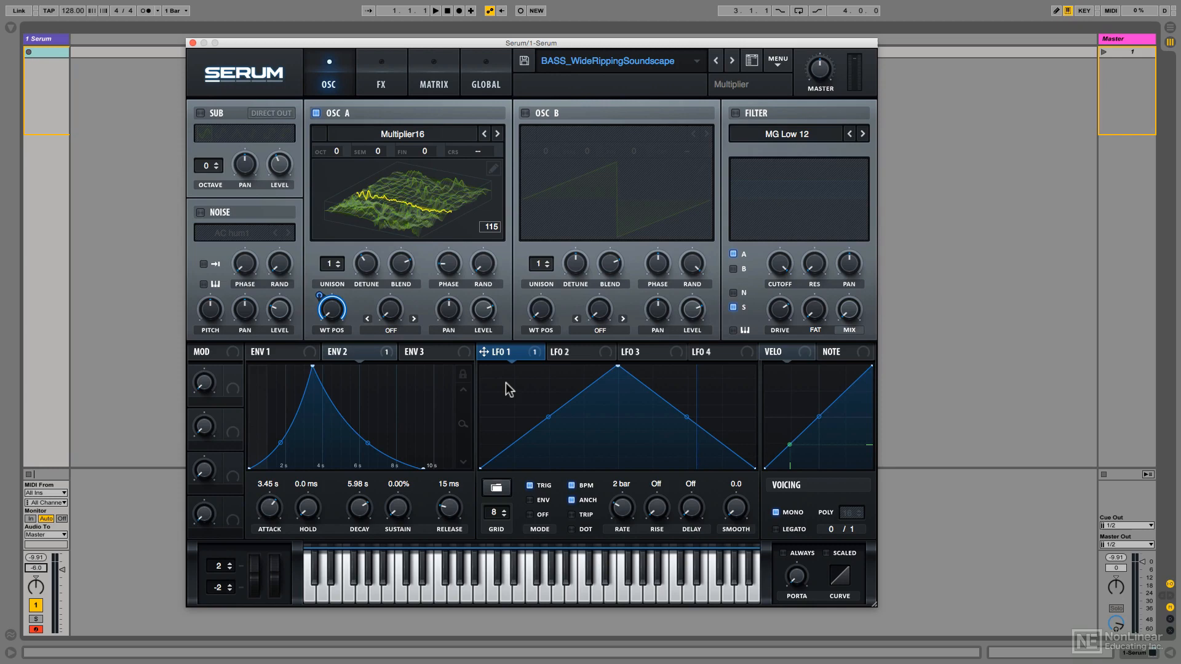
mouse_move(622, 516)
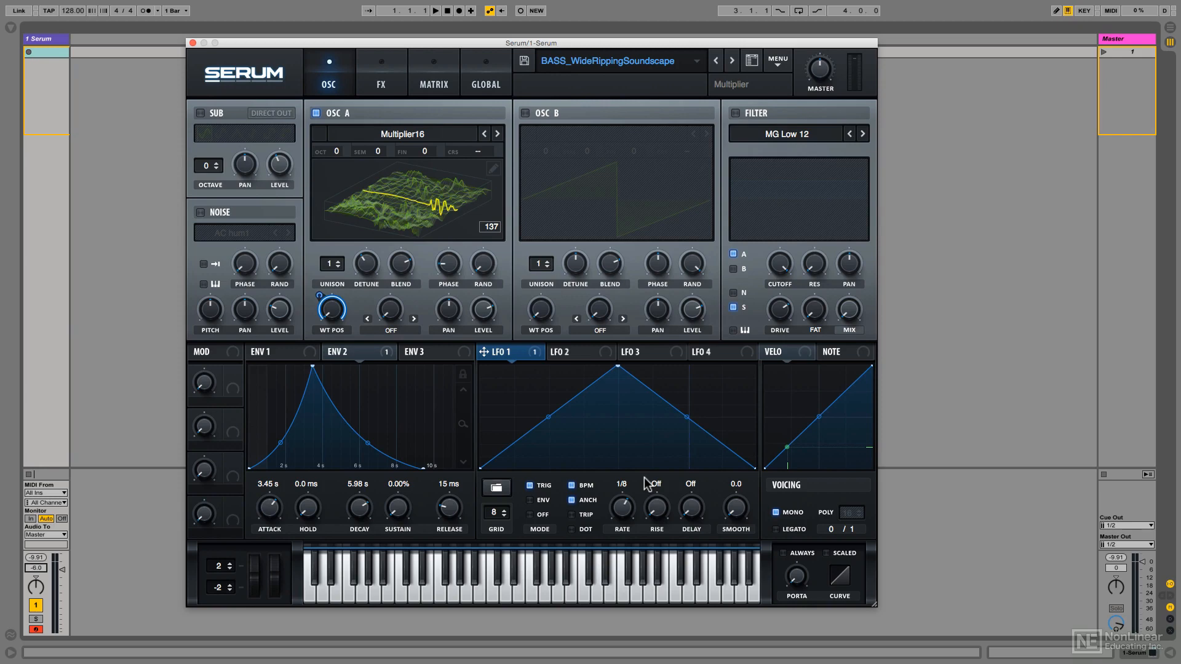
left_click(729, 60)
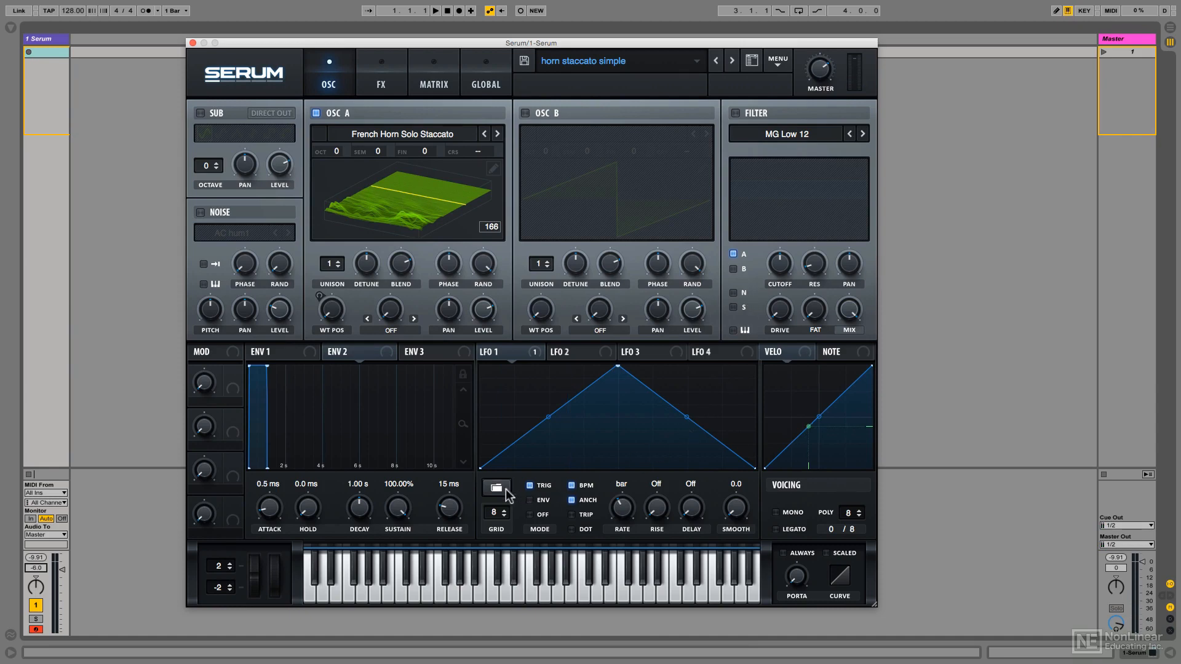
Load a curved LFO 1 shape, then load the Init patch with the Moog wavetable on OSC A
left_click(496, 487)
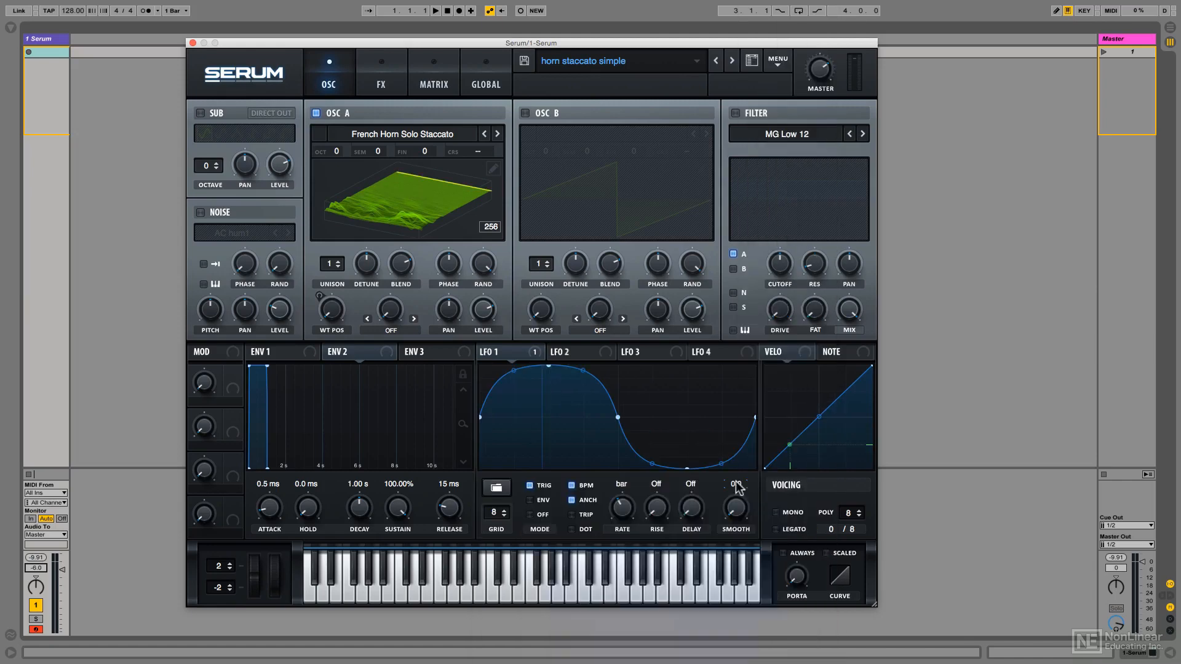
right_click(685, 469)
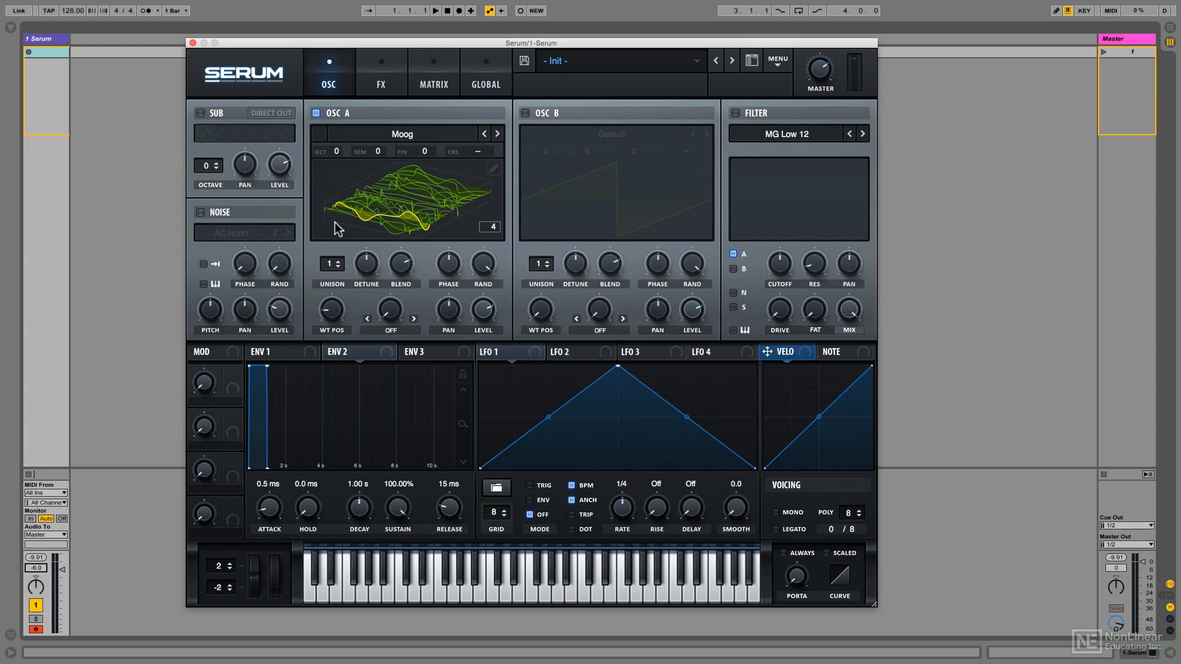
Load the Bass_Splice_Multiplier_VinylSub preset
left_click(730, 60)
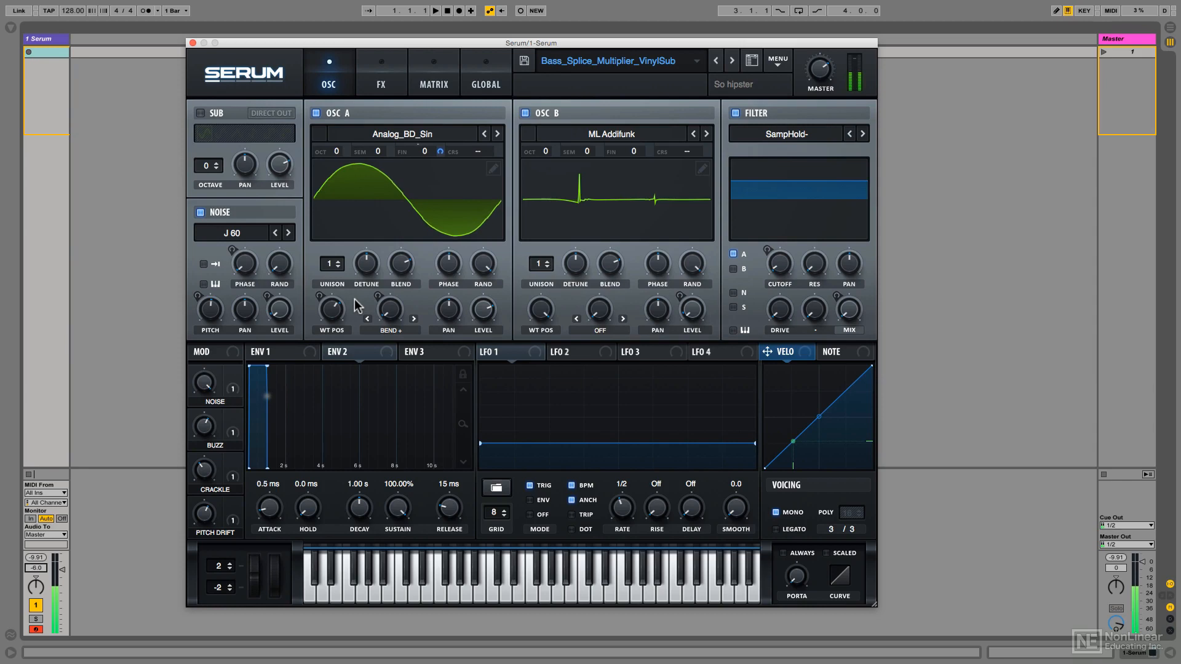
Load the FX_Electric preset built on the Lightning wavetable
left_click(830, 529)
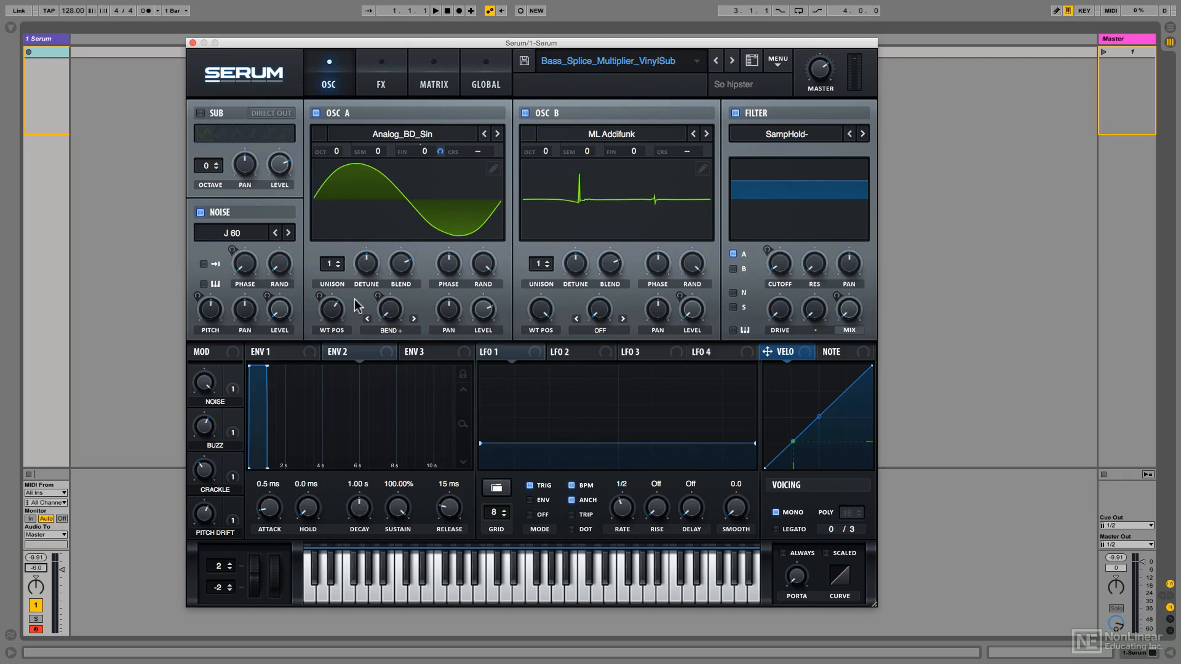
left_click(730, 60)
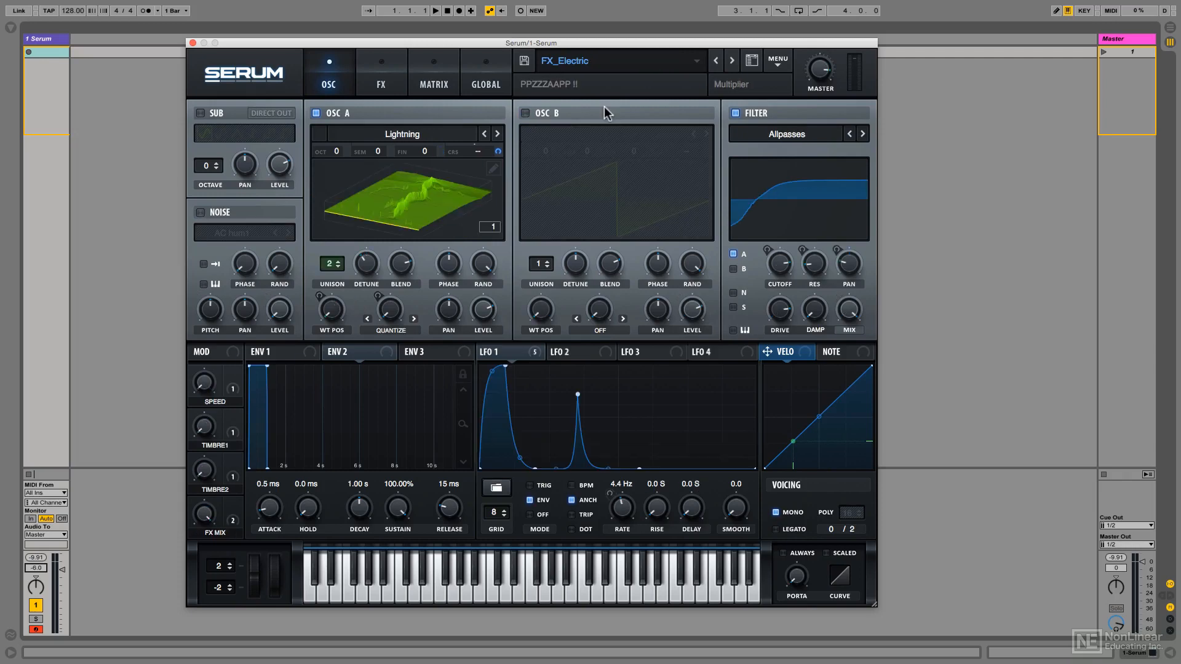